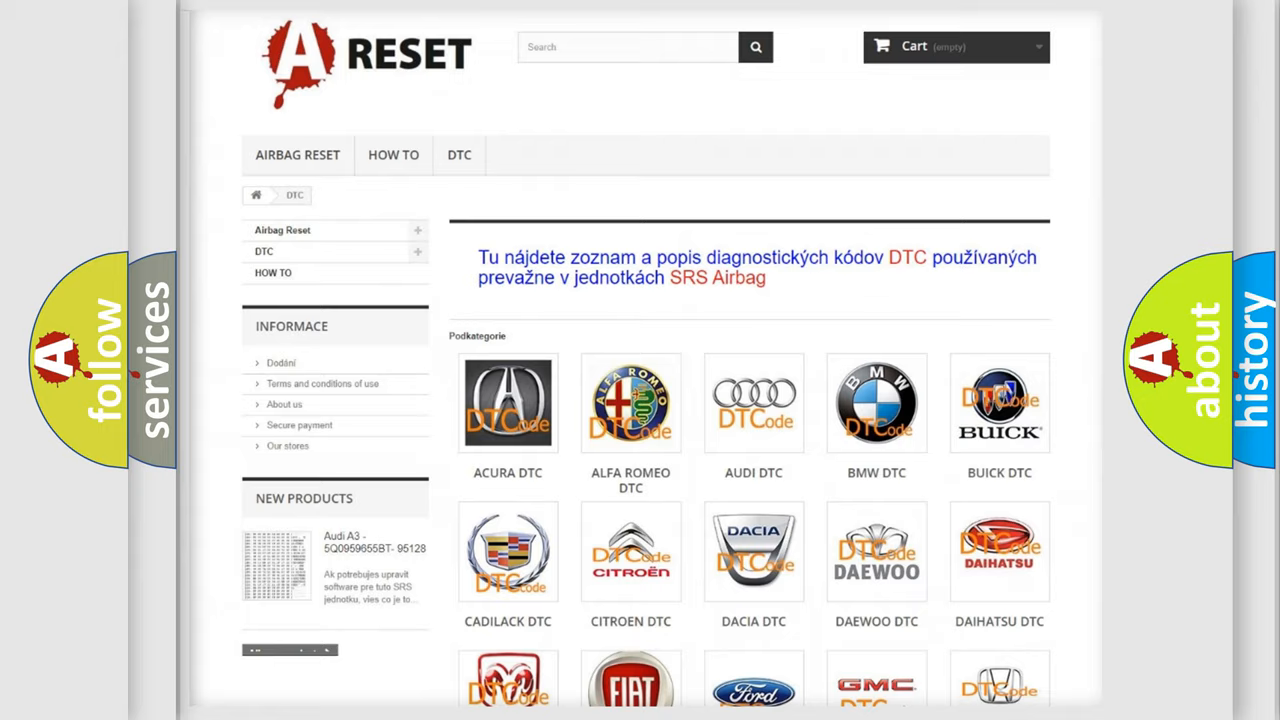
Scroll the Cadillac DTC subcategory list to the B2425:04 heated seat module entry
scroll(up, 3)
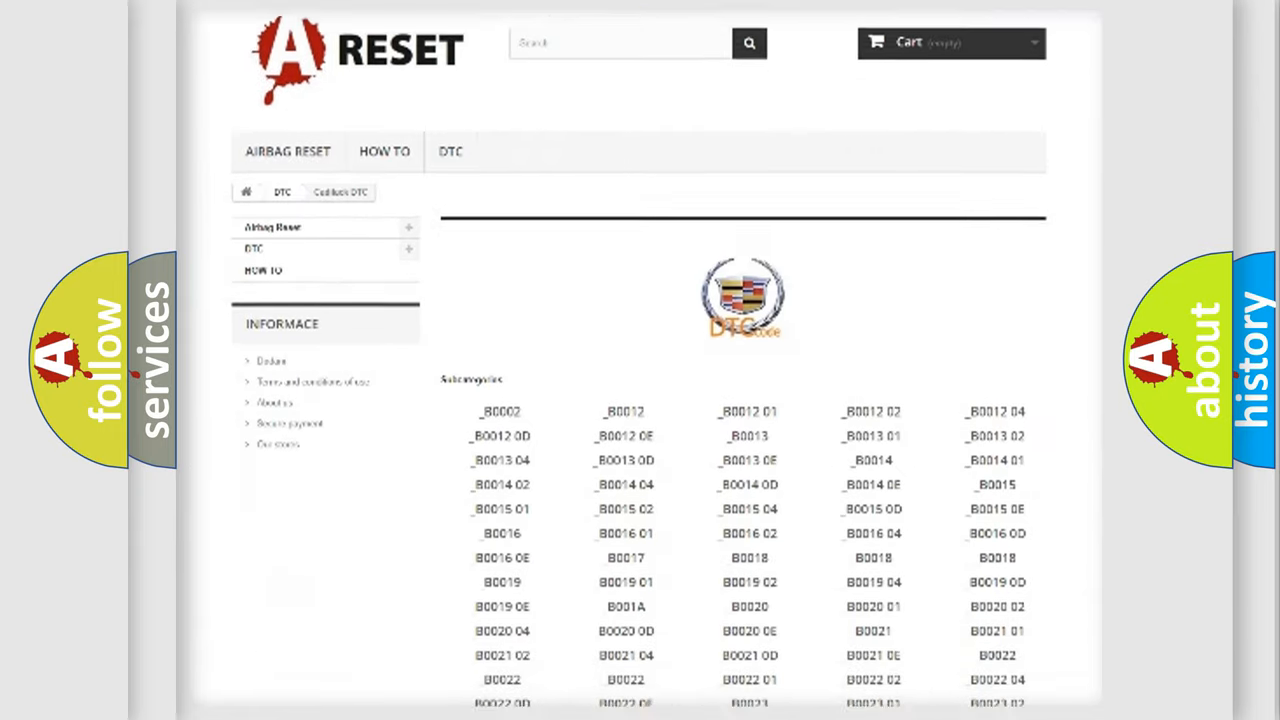
scroll(down, 3)
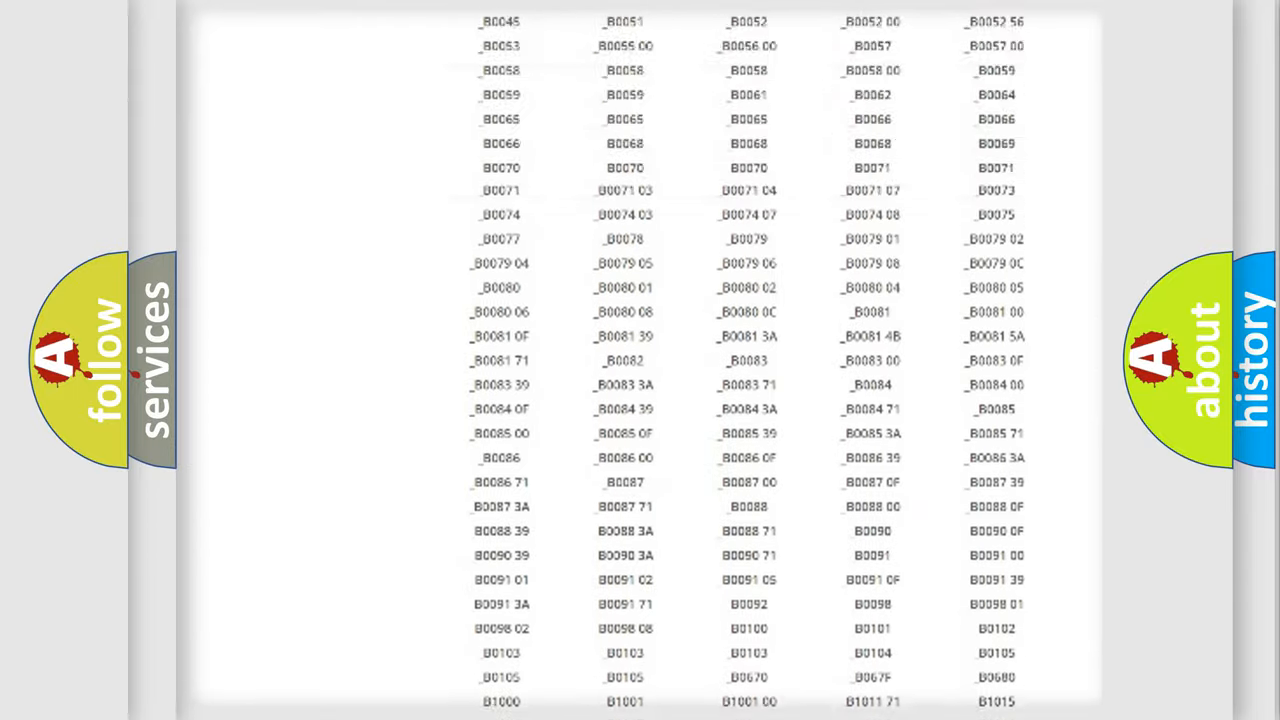
scroll(up, 3)
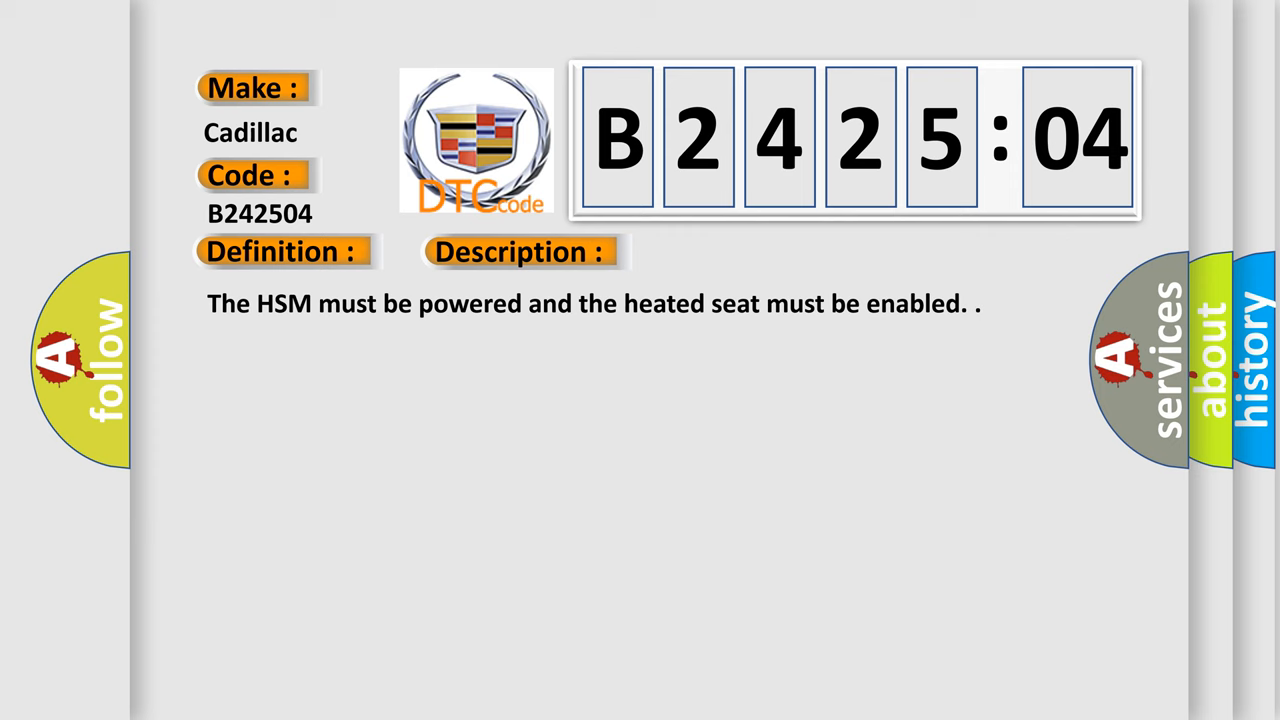
Reveal the Cause section and scroll through the first B242504 causes
click(734, 252)
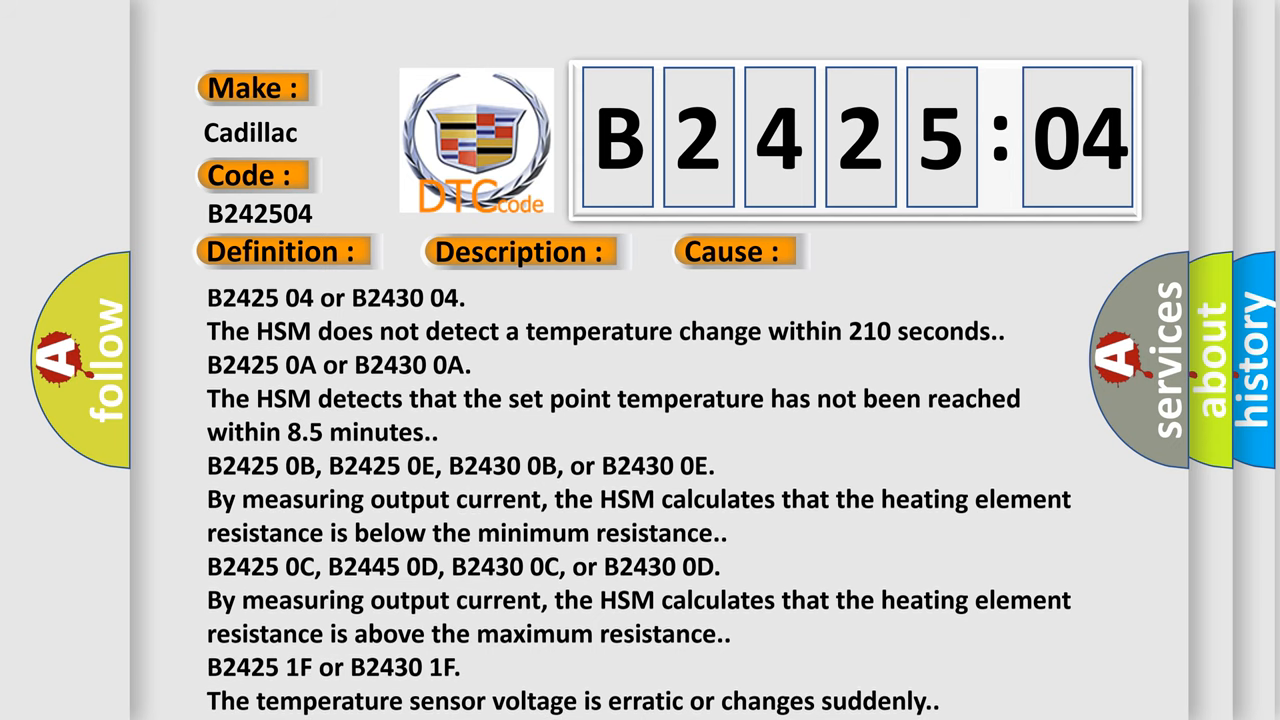
scroll(up, 3)
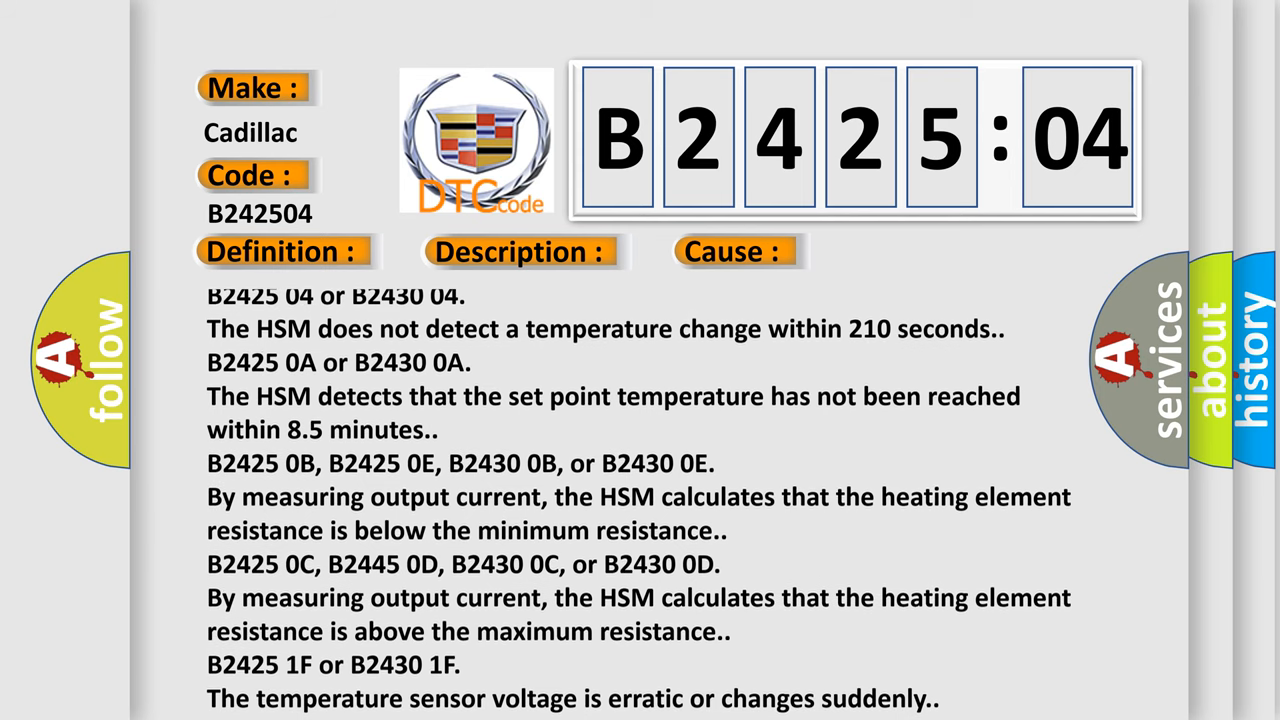
scroll(down, 3)
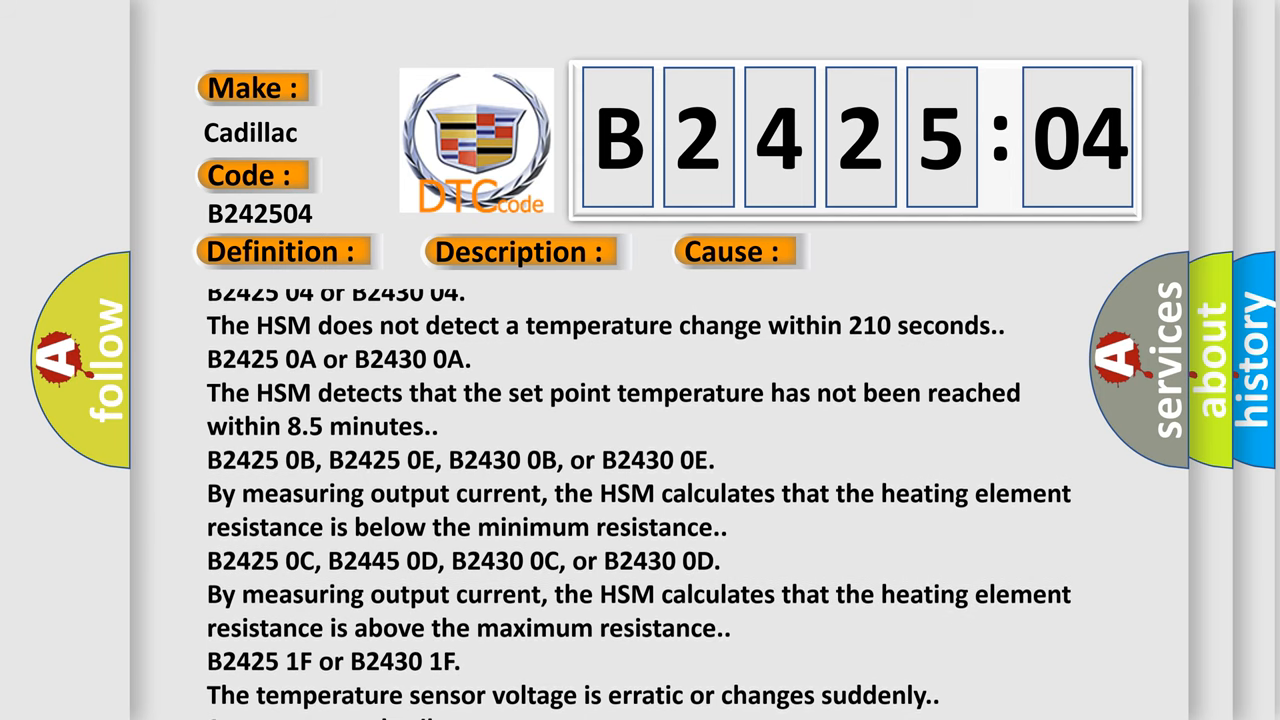
scroll(down, 3)
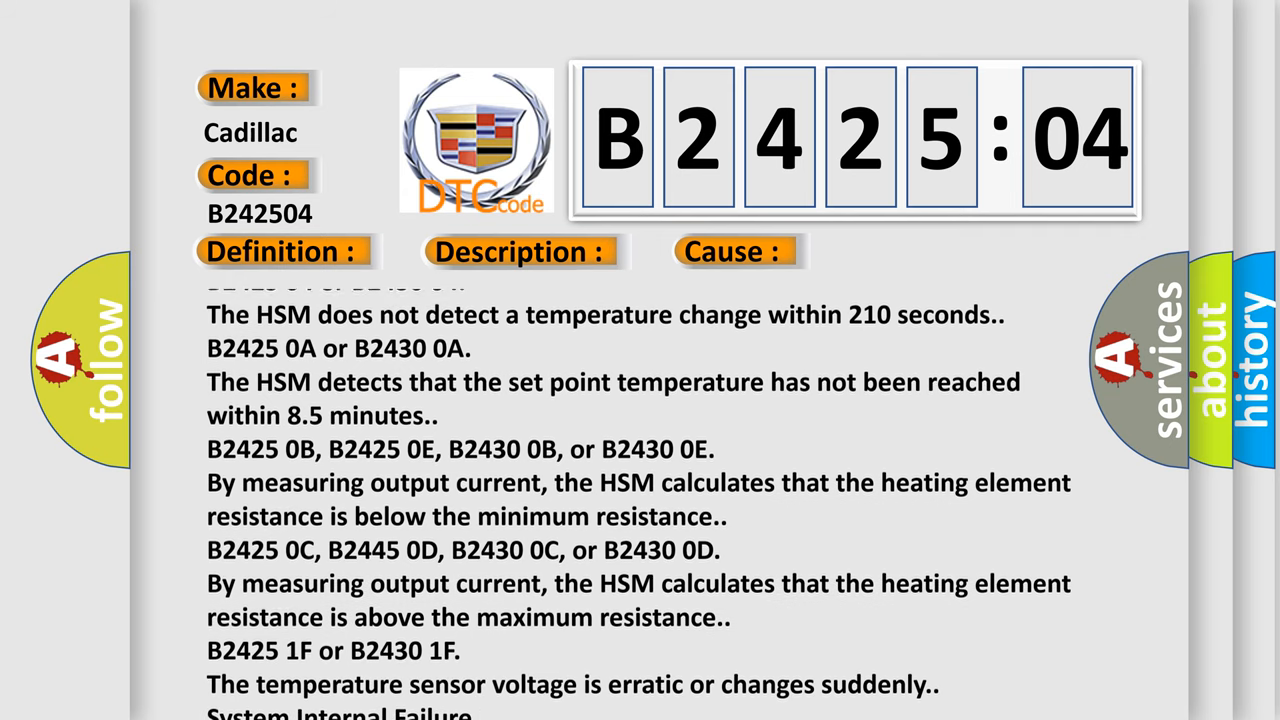
scroll(up, 3)
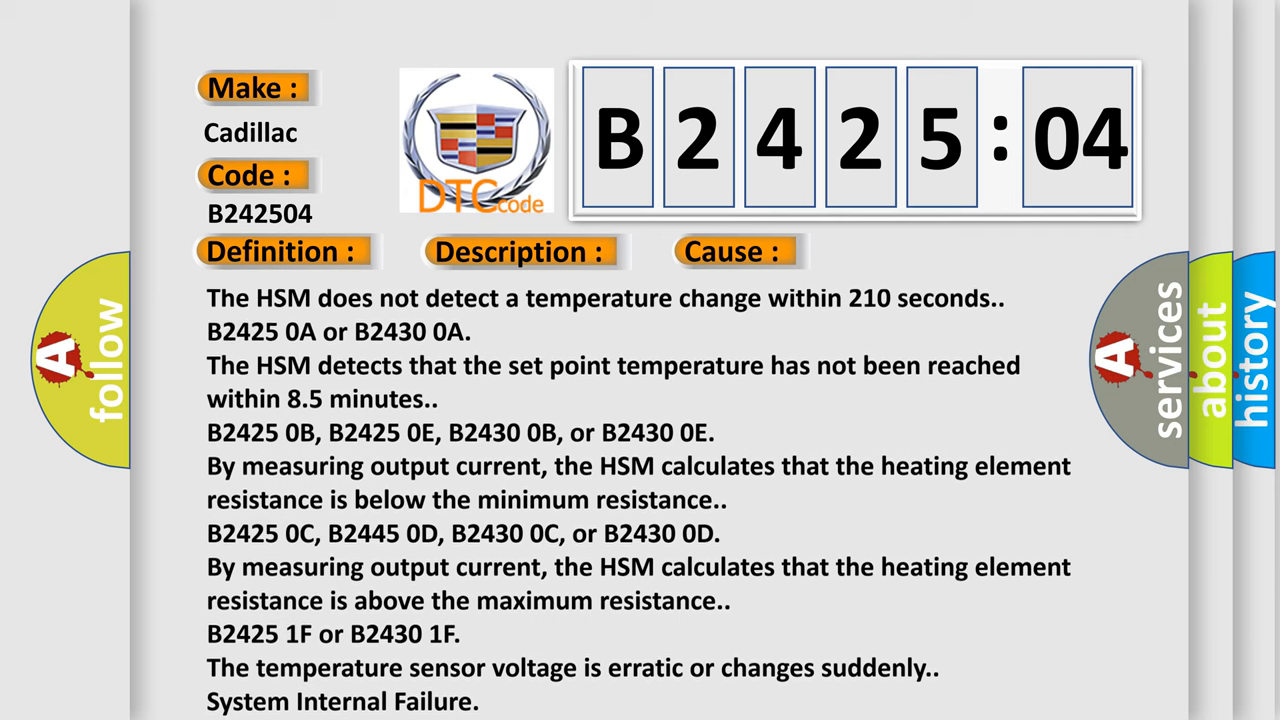
scroll(down, 3)
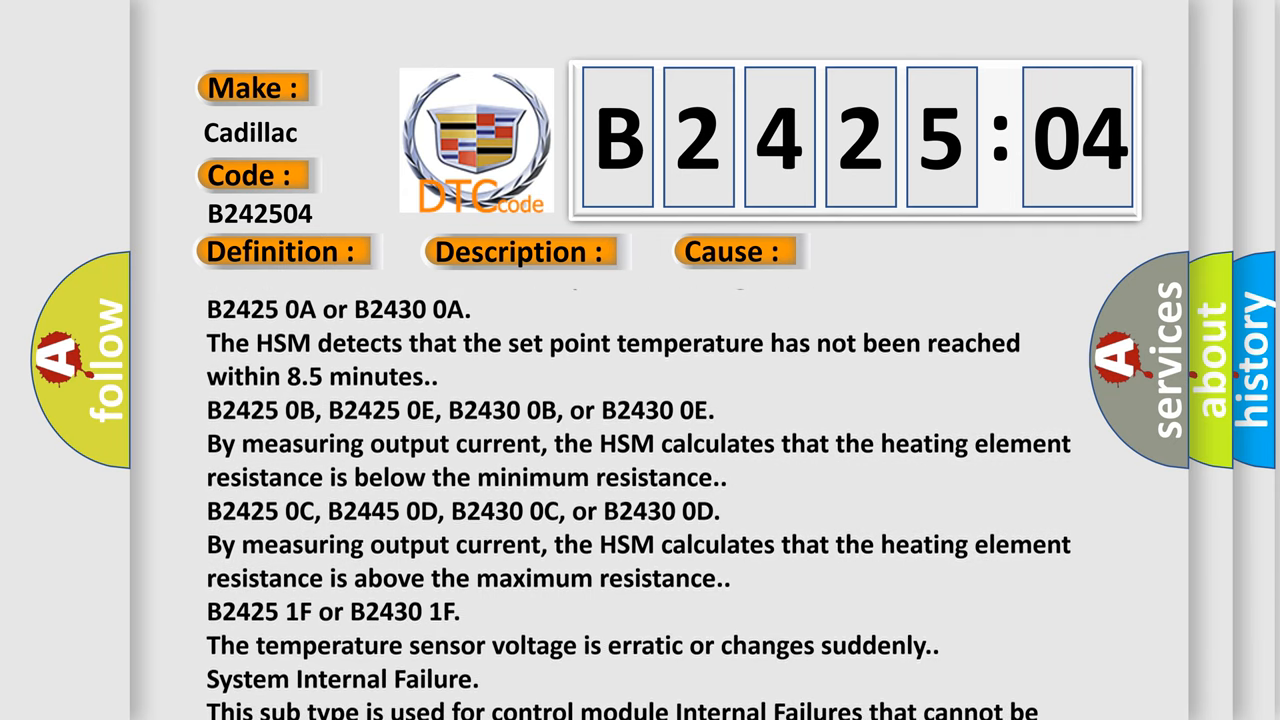
scroll(up, 3)
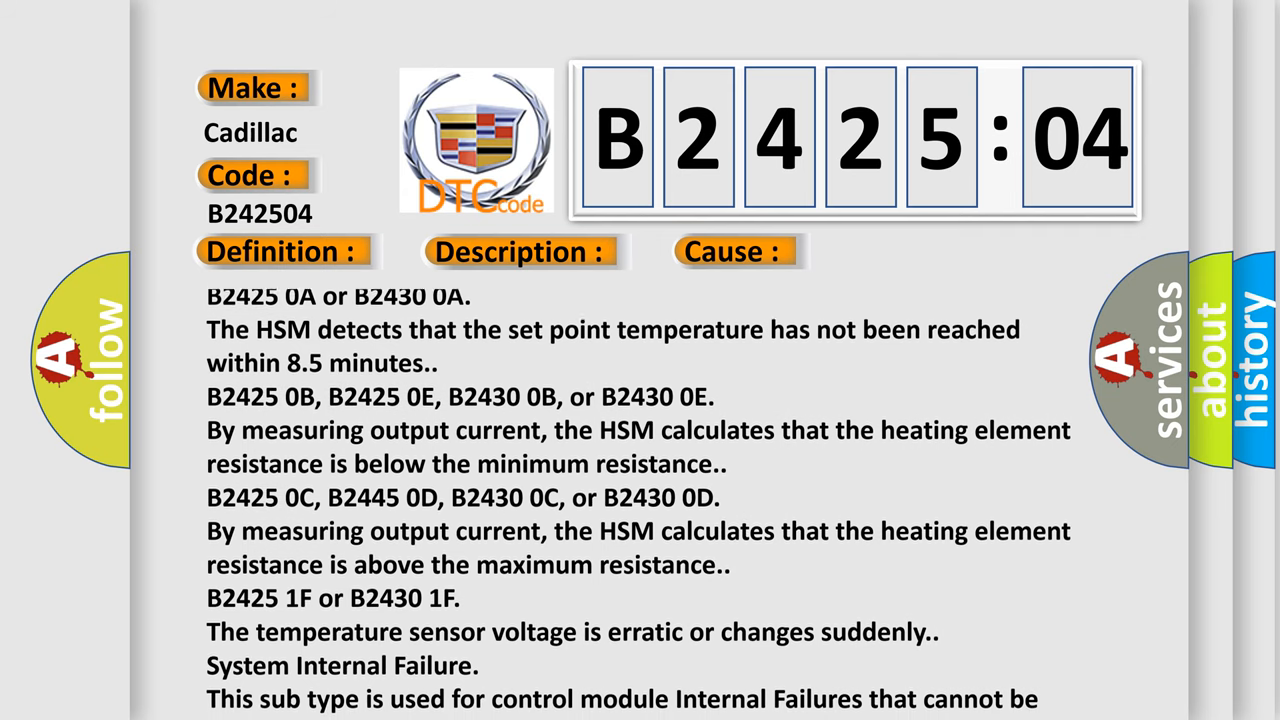
scroll(down, 3)
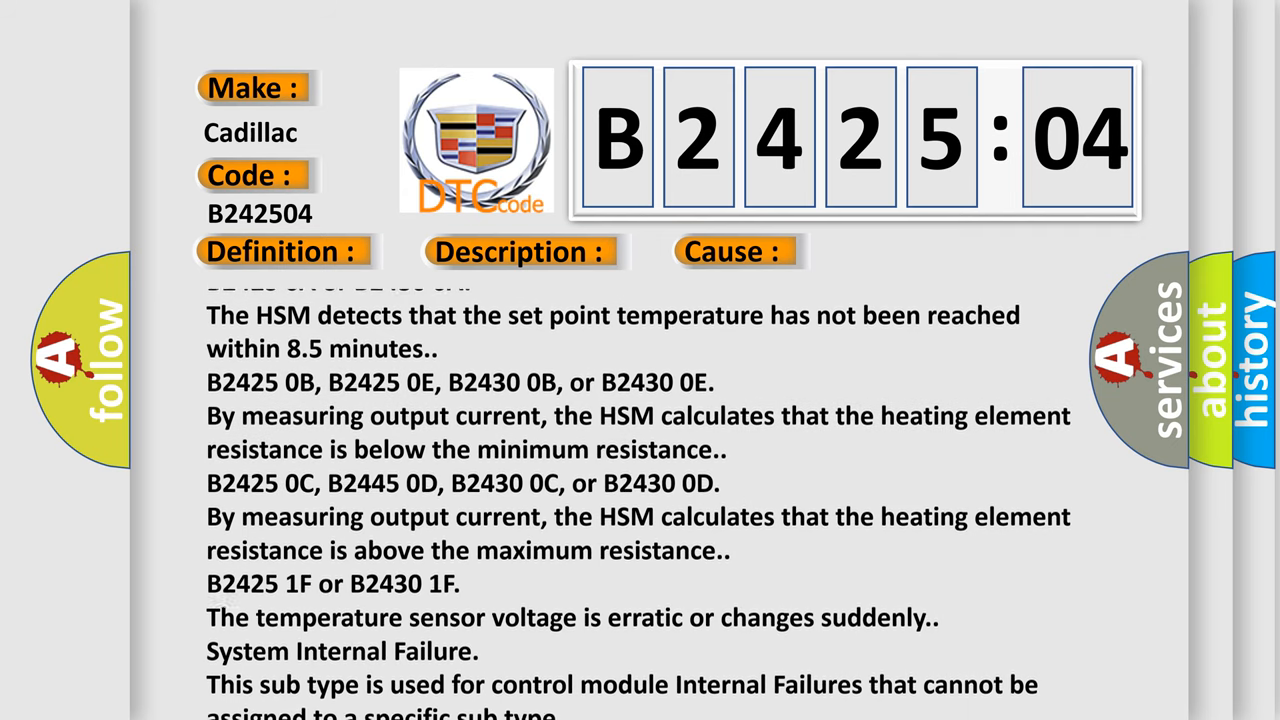
scroll(up, 3)
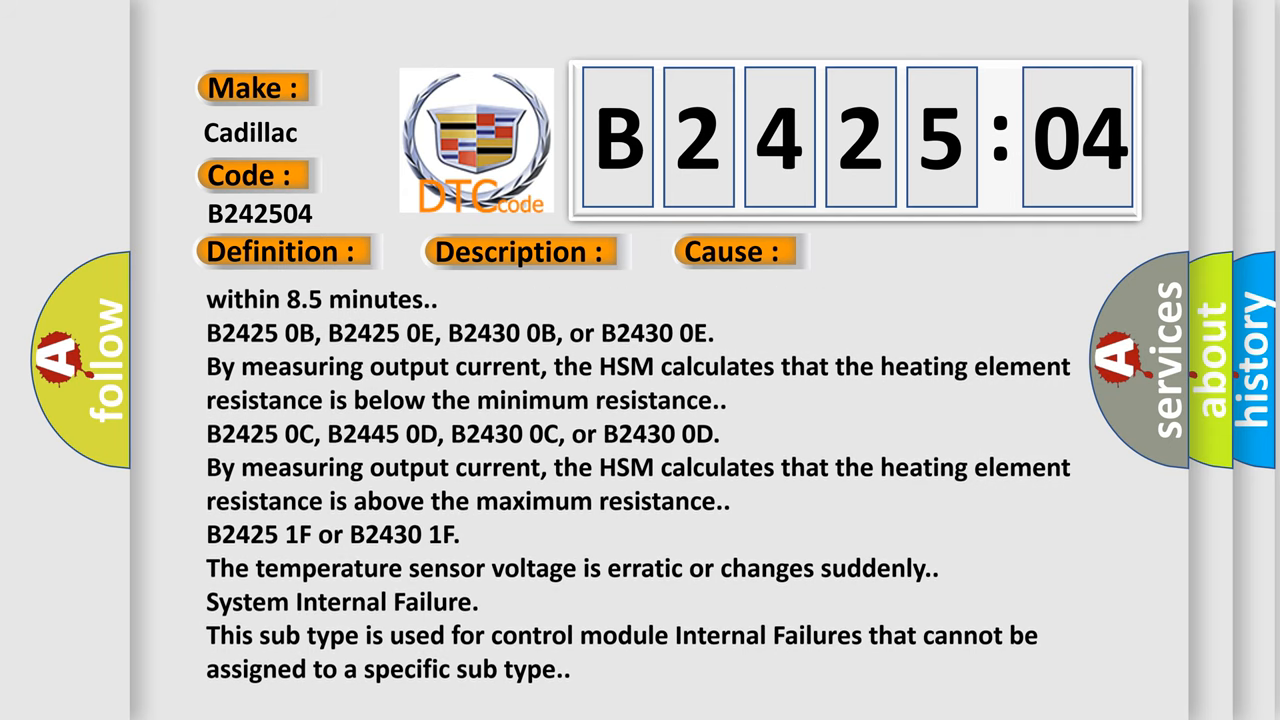
Scroll the causes list to its last entry, System Internal Failure for unassignable faults
scroll(up, 3)
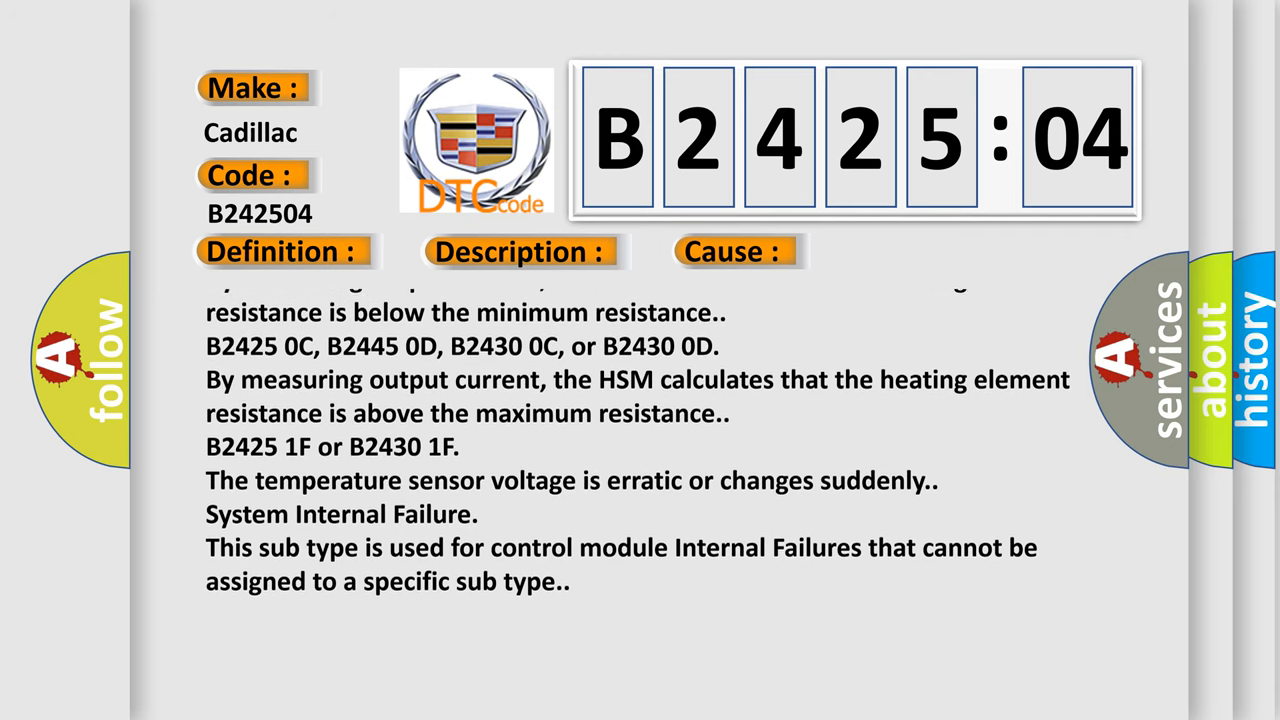
scroll(up, 3)
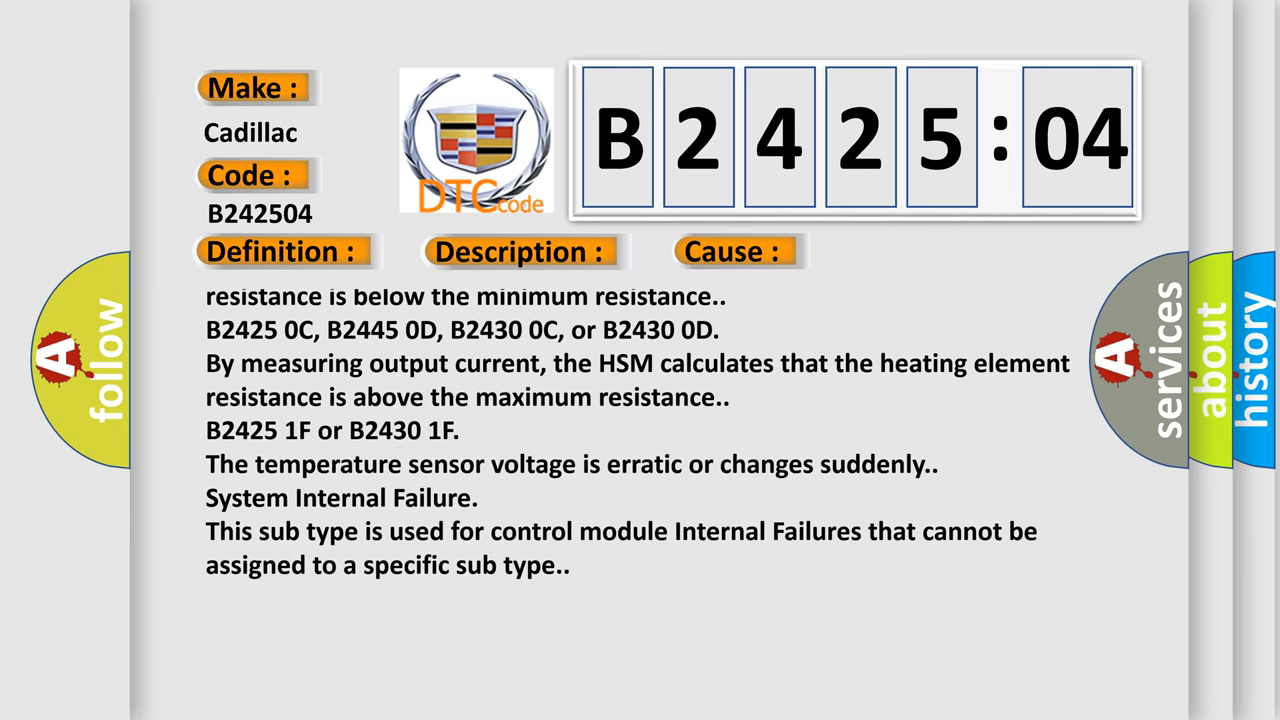
scroll(up, 3)
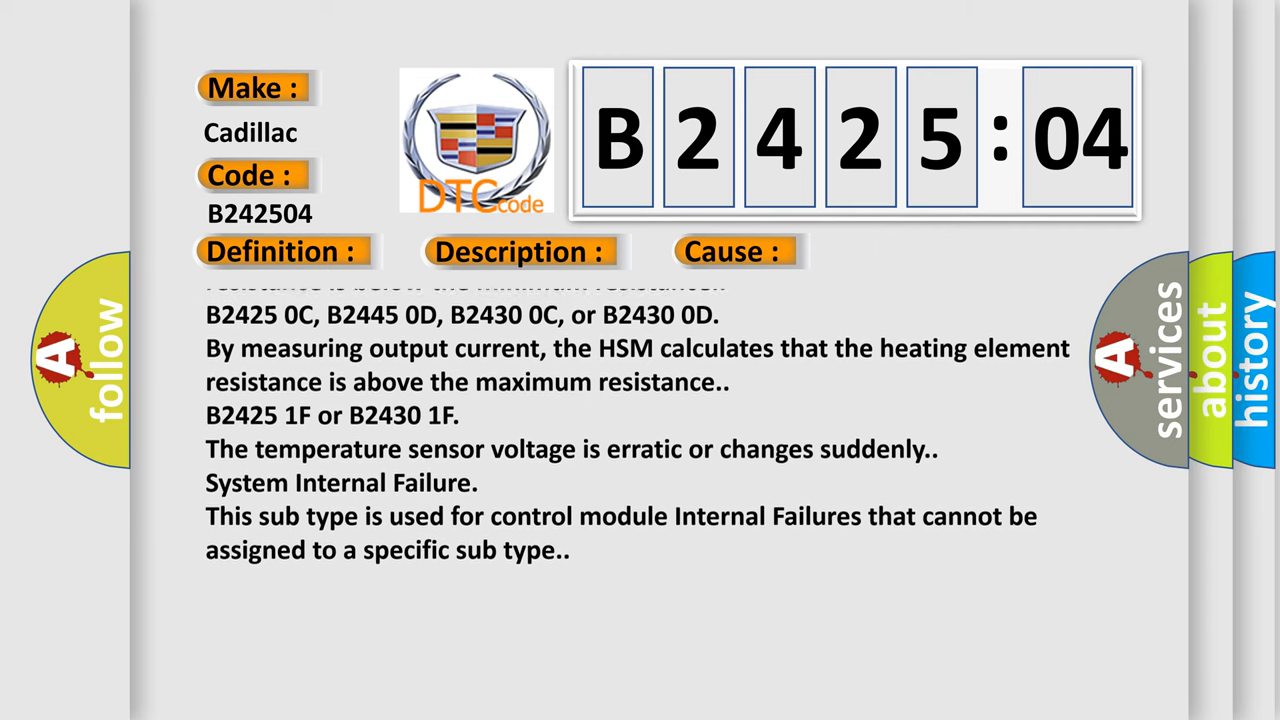
scroll(up, 3)
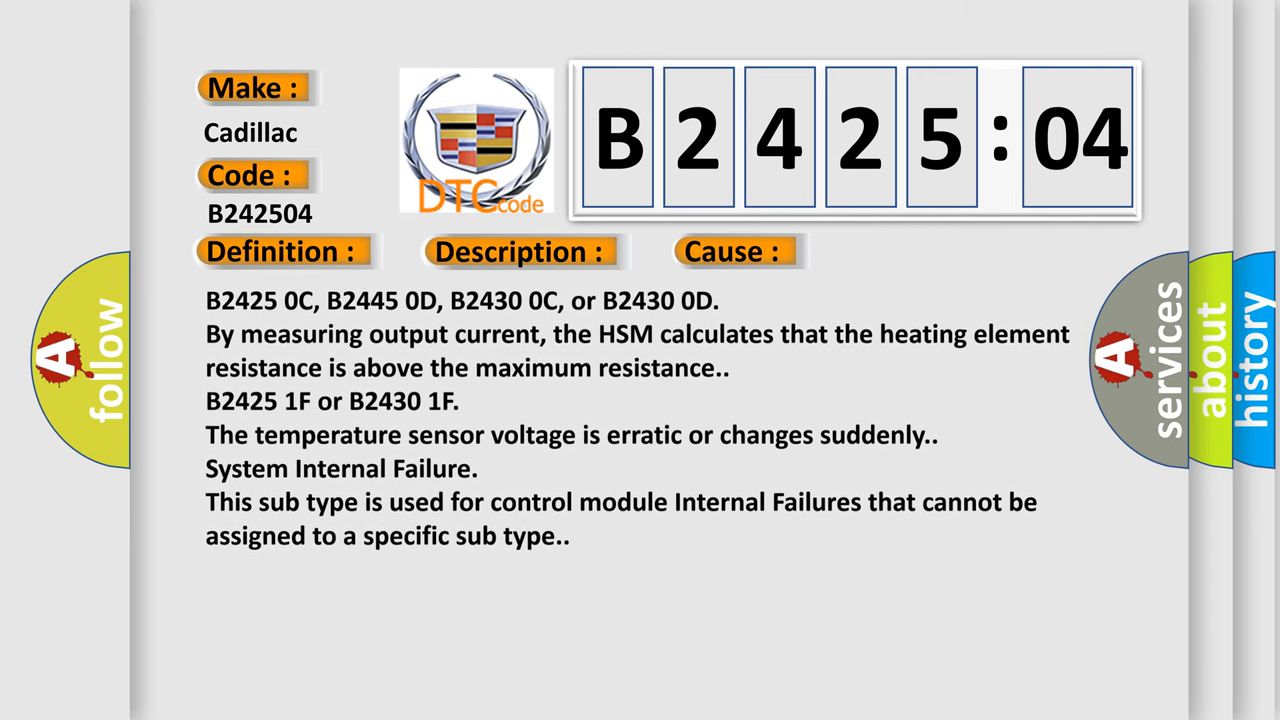
scroll(up, 3)
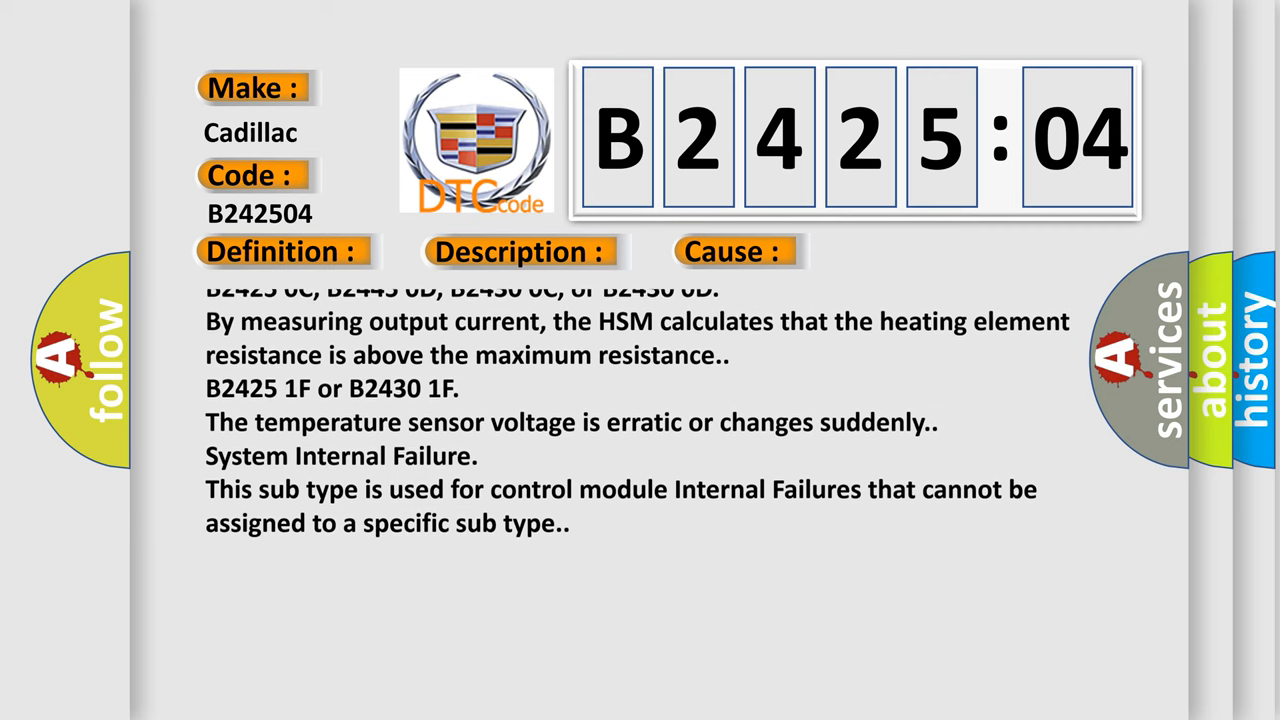
scroll(up, 3)
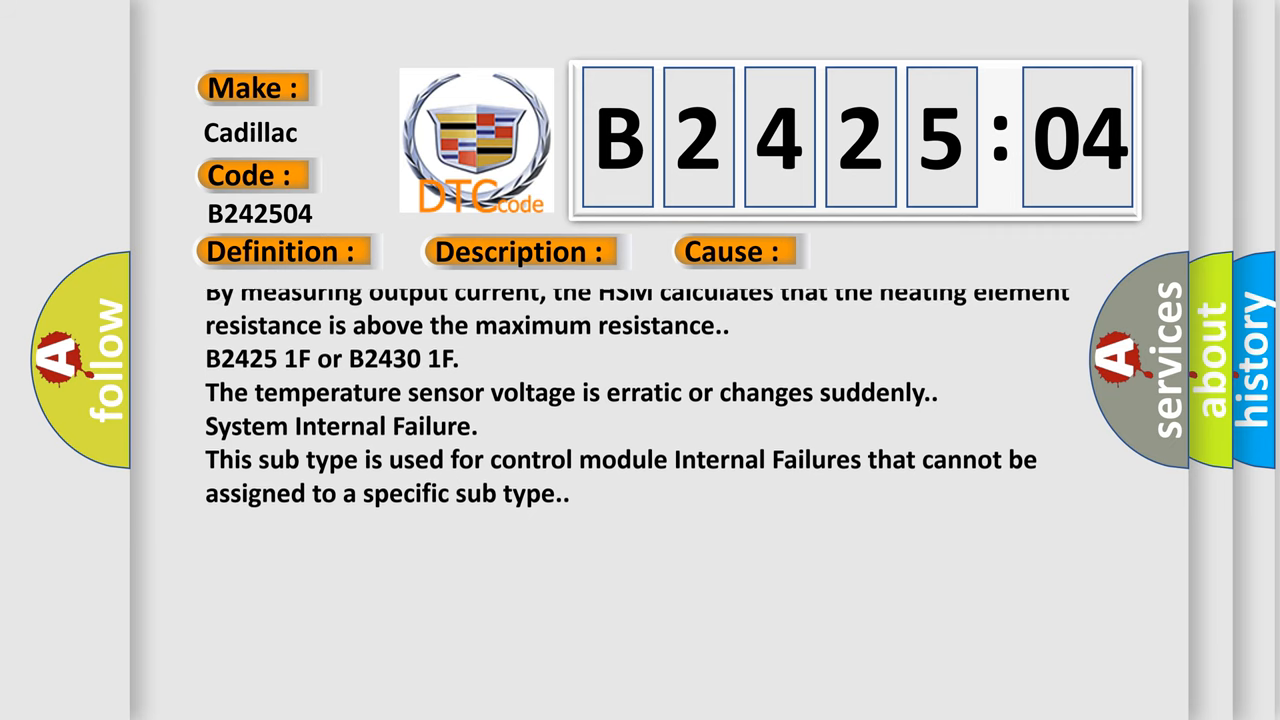
scroll(up, 3)
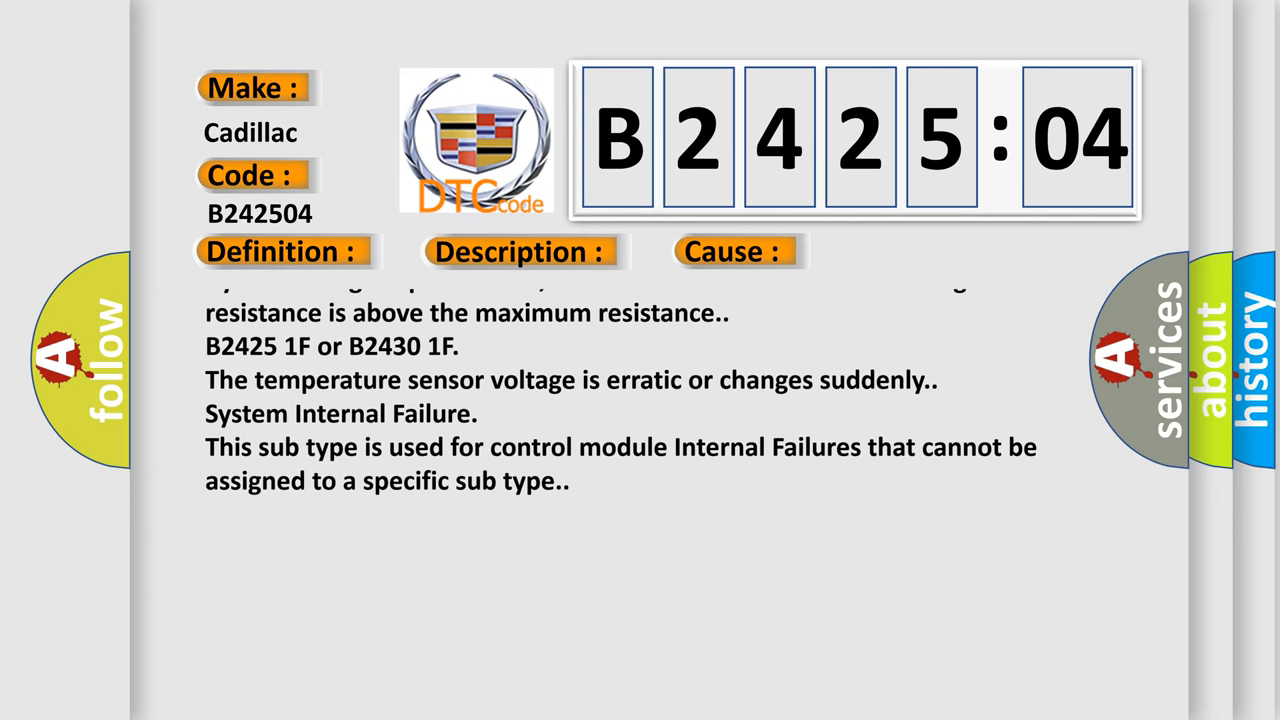
scroll(up, 3)
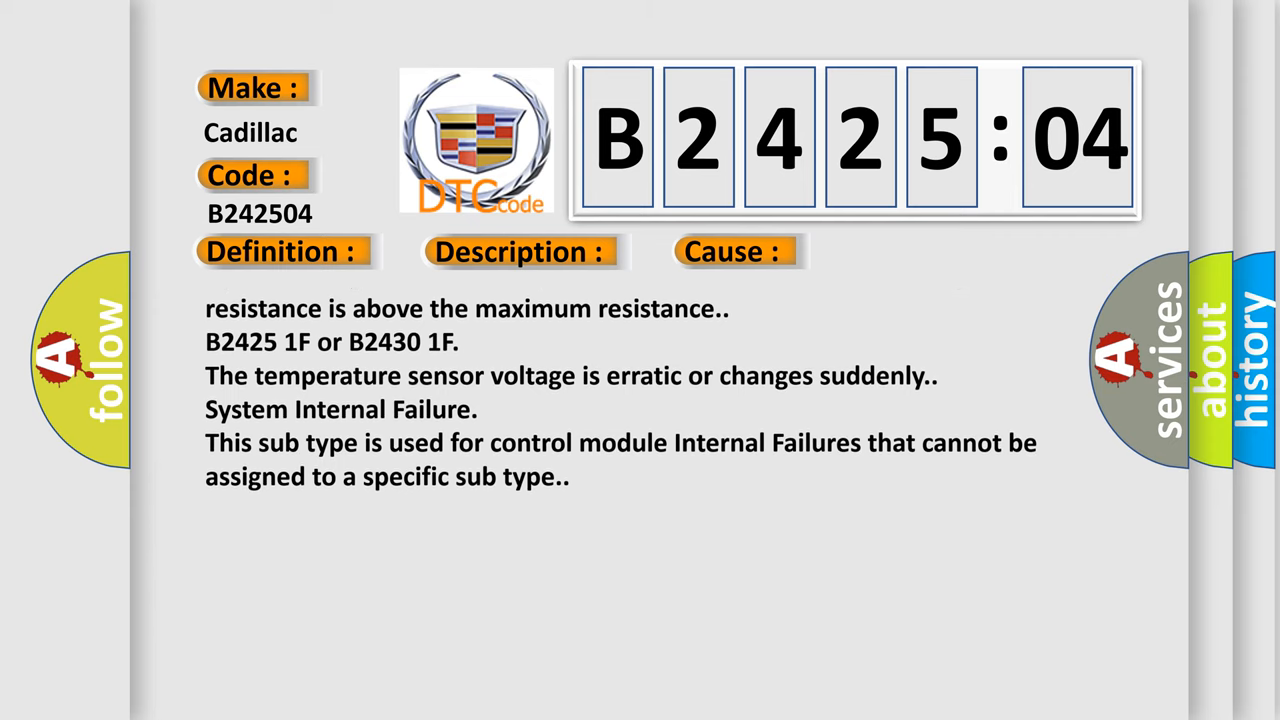